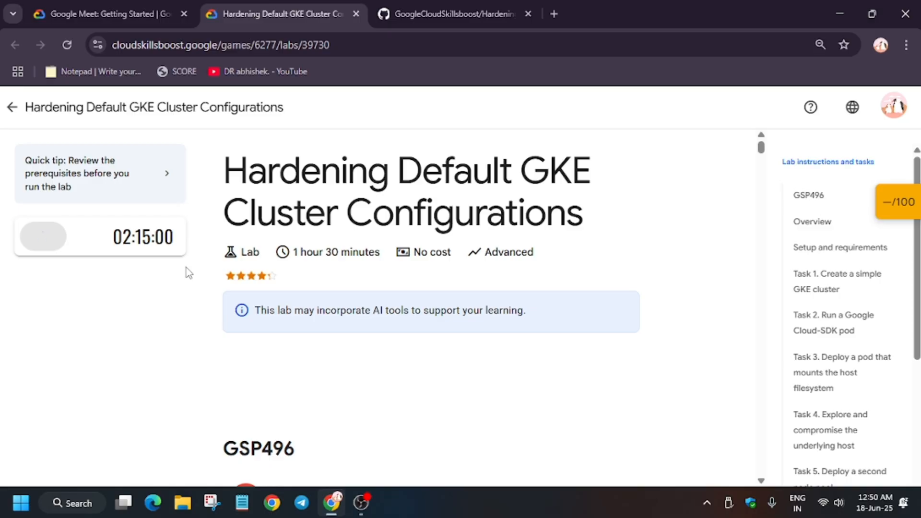
# Bring up the context menu for the Open Google Cloud console link
pyautogui.rightClick(97, 304)
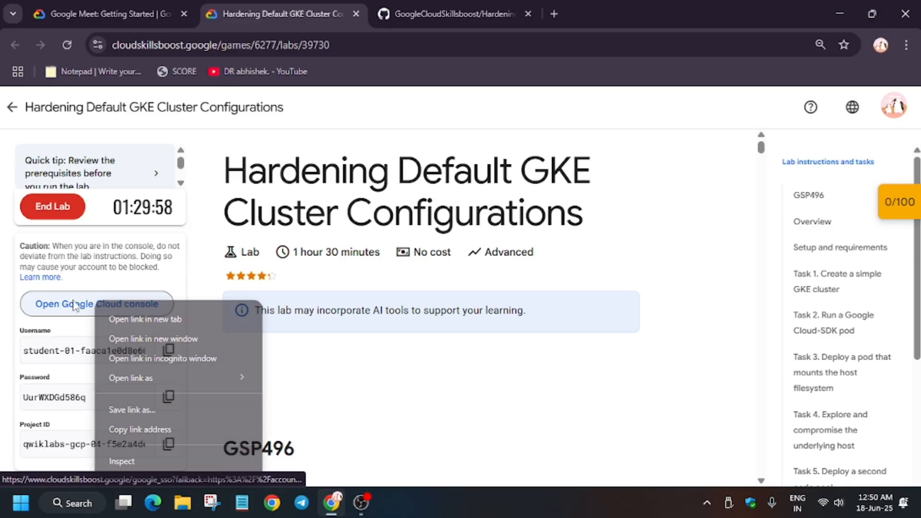
# Open the console link in an incognito window and accept the new-account terms
pyautogui.click(162, 358)
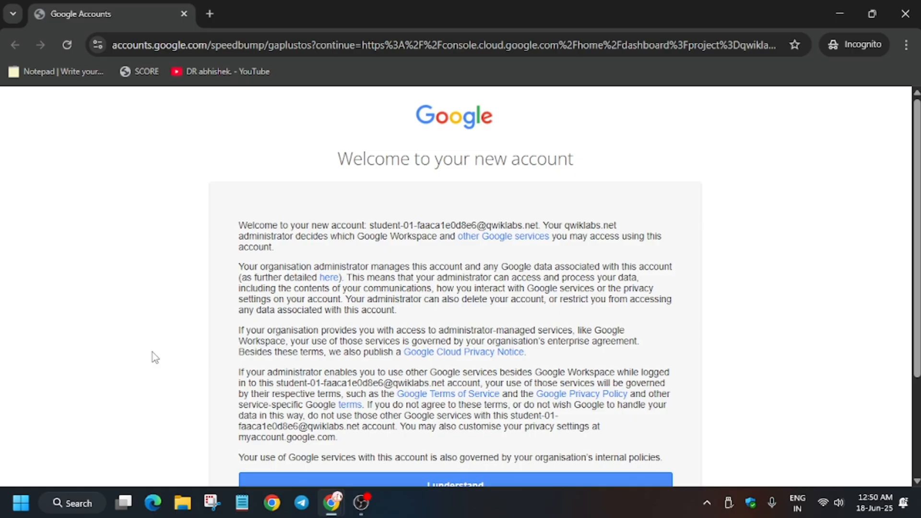
pyautogui.click(454, 484)
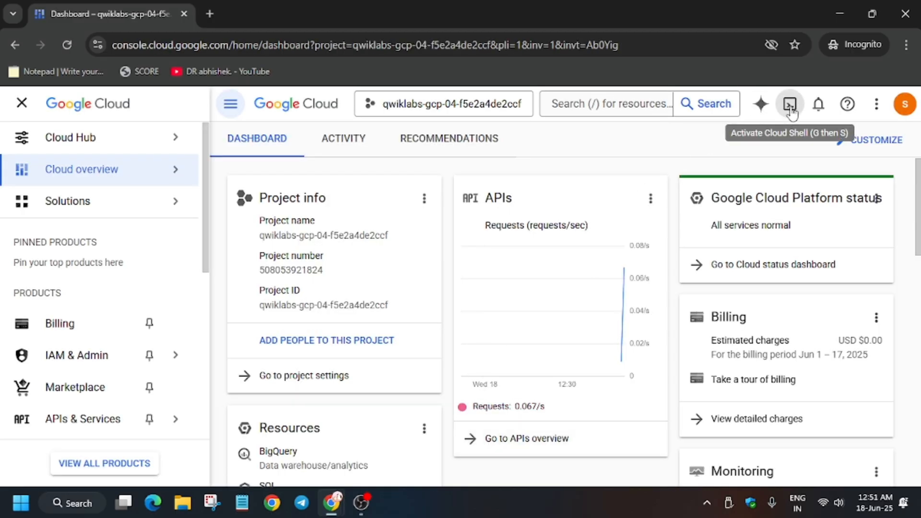
# Activate a Cloud Shell terminal for the lab project
pyautogui.click(791, 105)
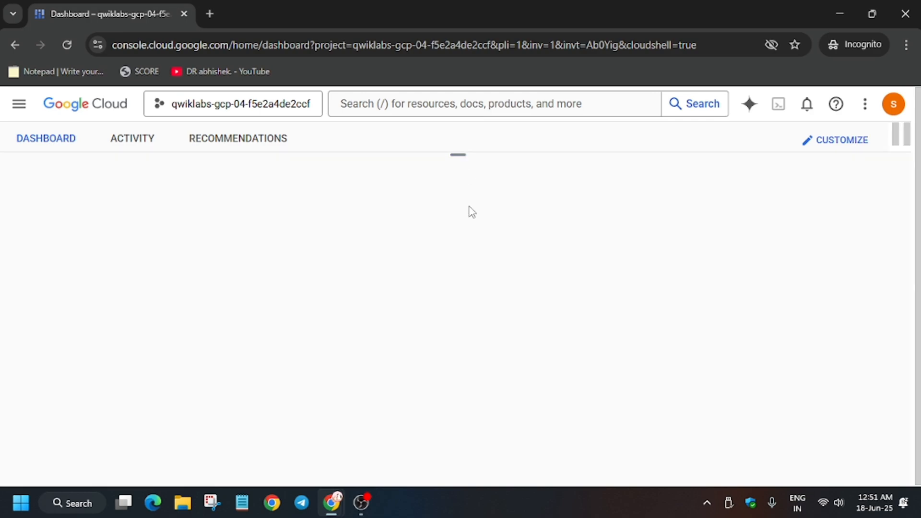
pyautogui.click(778, 104)
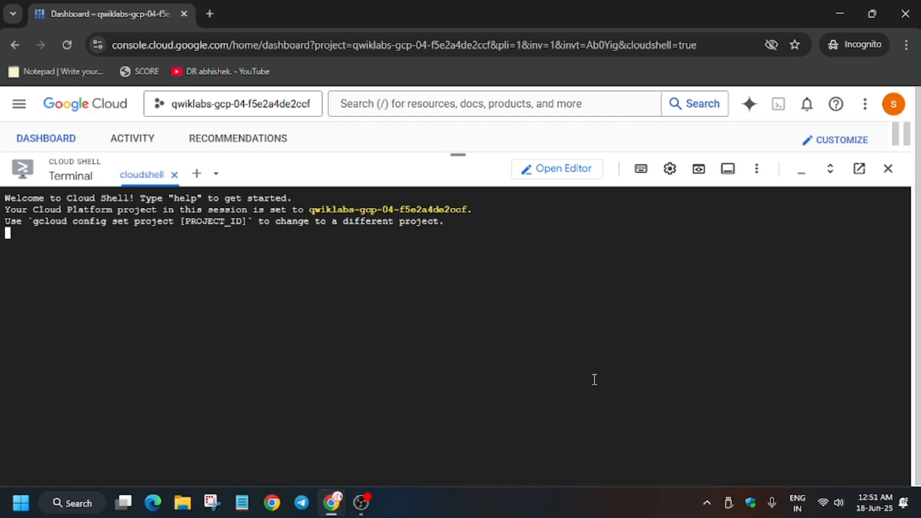
# Copy the Cloud Shell command block from the GitHub lab guide
pyautogui.click(281, 14)
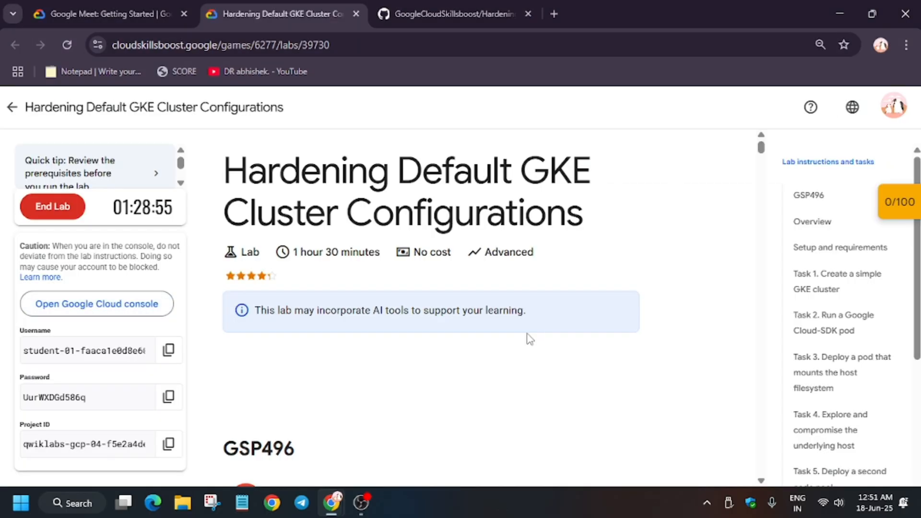
pyautogui.click(452, 14)
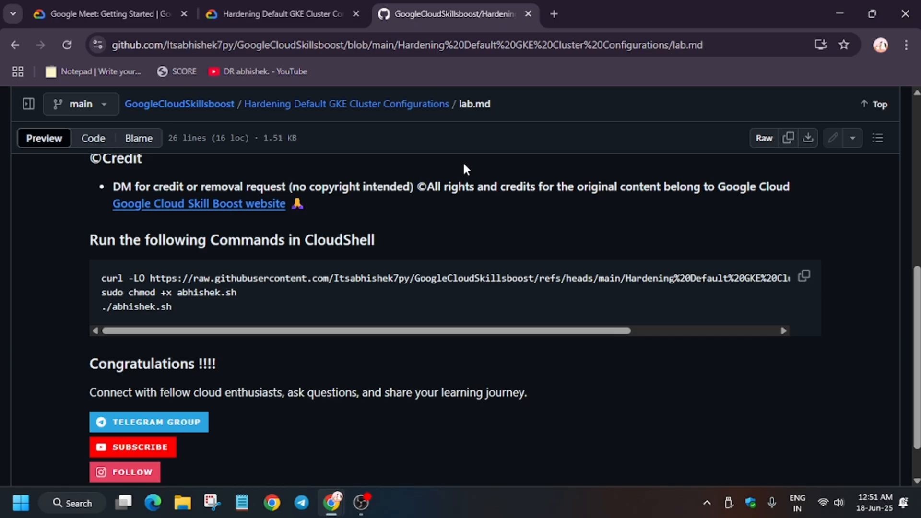
pyautogui.click(282, 14)
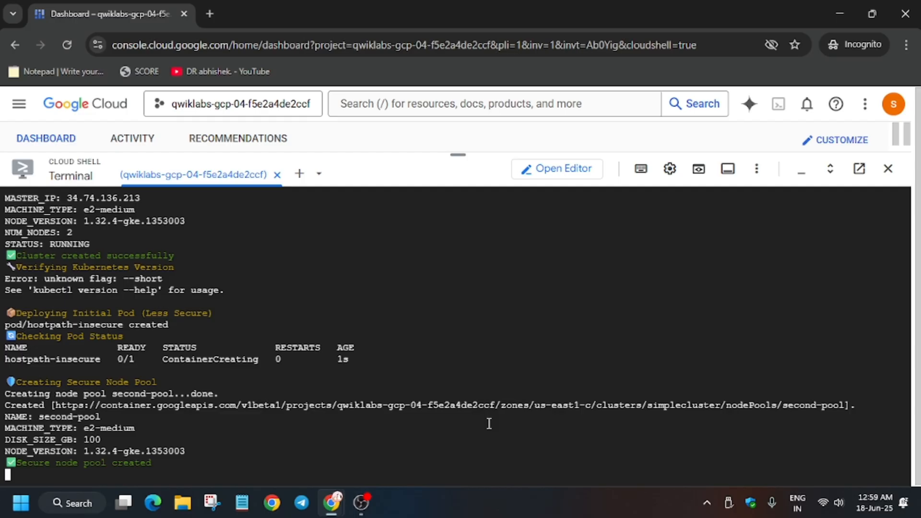
# Scroll the Cloud Shell output while the abhishek.sh hardening script finishes
pyautogui.scroll(-3)
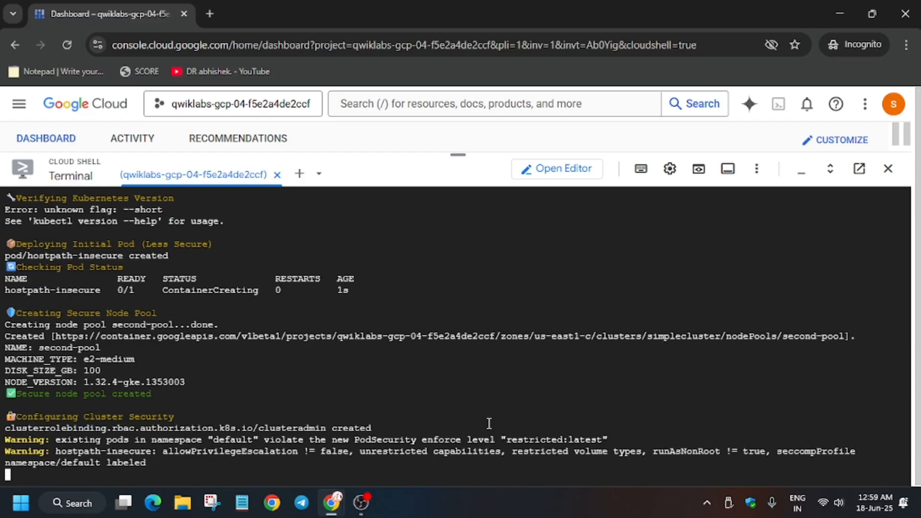
pyautogui.scroll(-3)
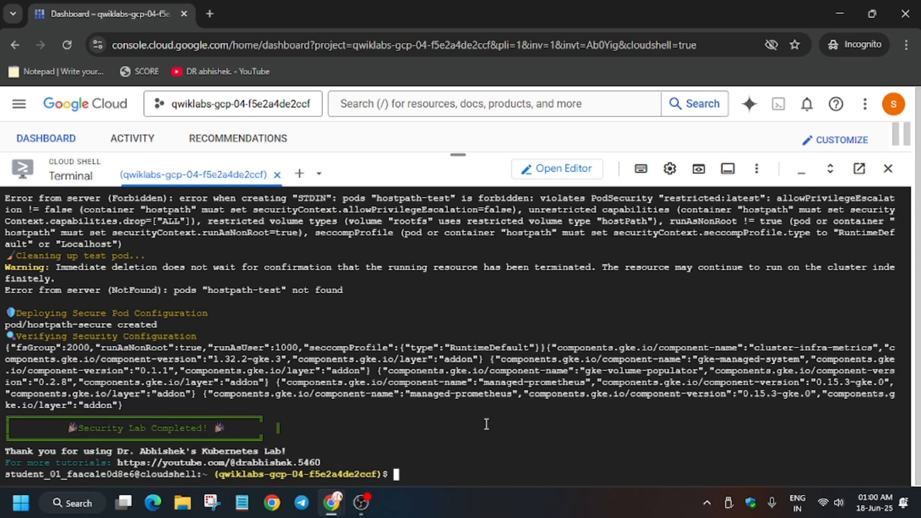
pyautogui.moveTo(485, 423)
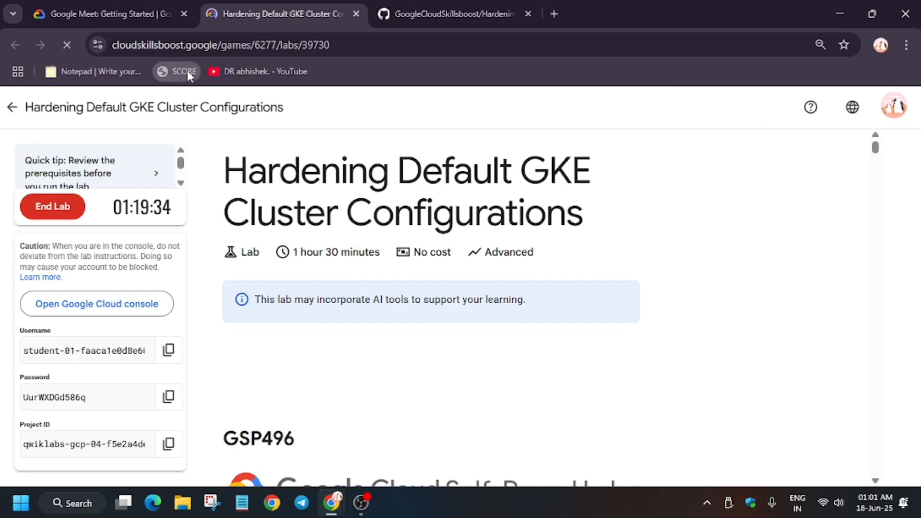
# Refresh the lab score on Skills Boost to show 100/100
pyautogui.click(176, 71)
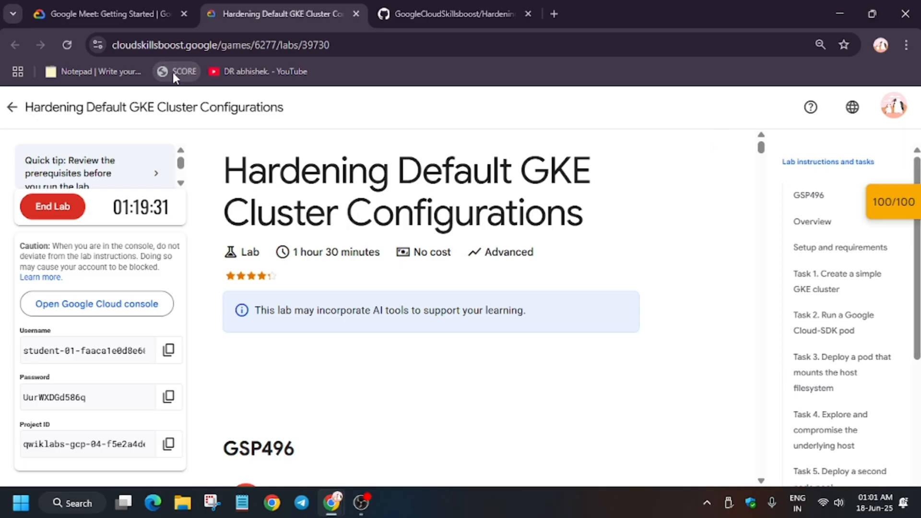